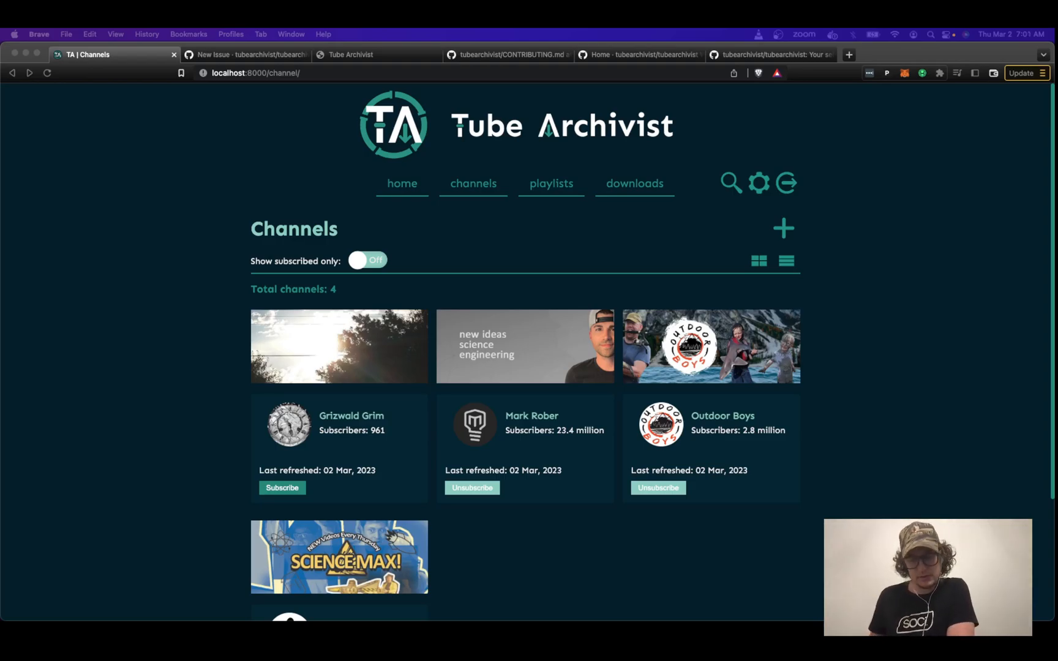
pyautogui.moveTo(699, 250)
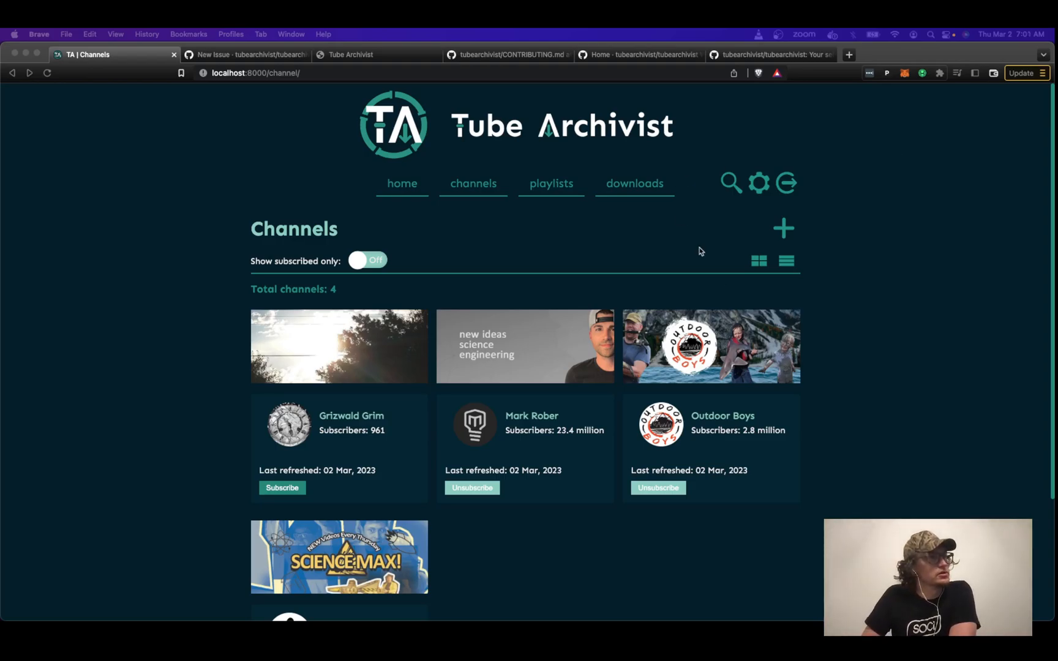
# - Browse the playlists page, return to channels, then revisit playlists
pyautogui.scroll(-3)
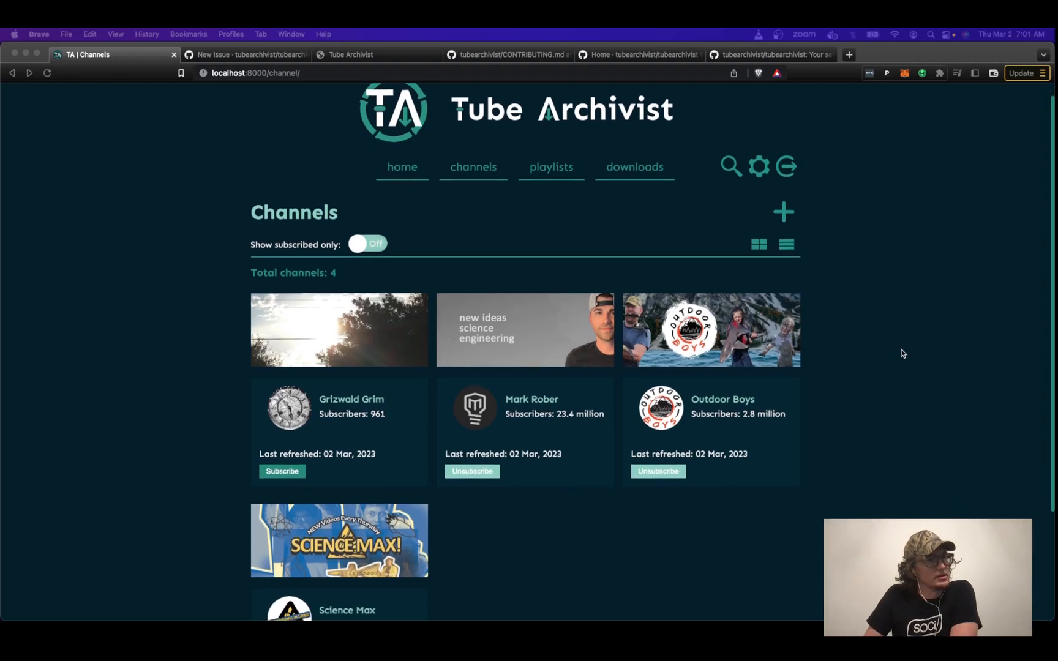
pyautogui.scroll(-3)
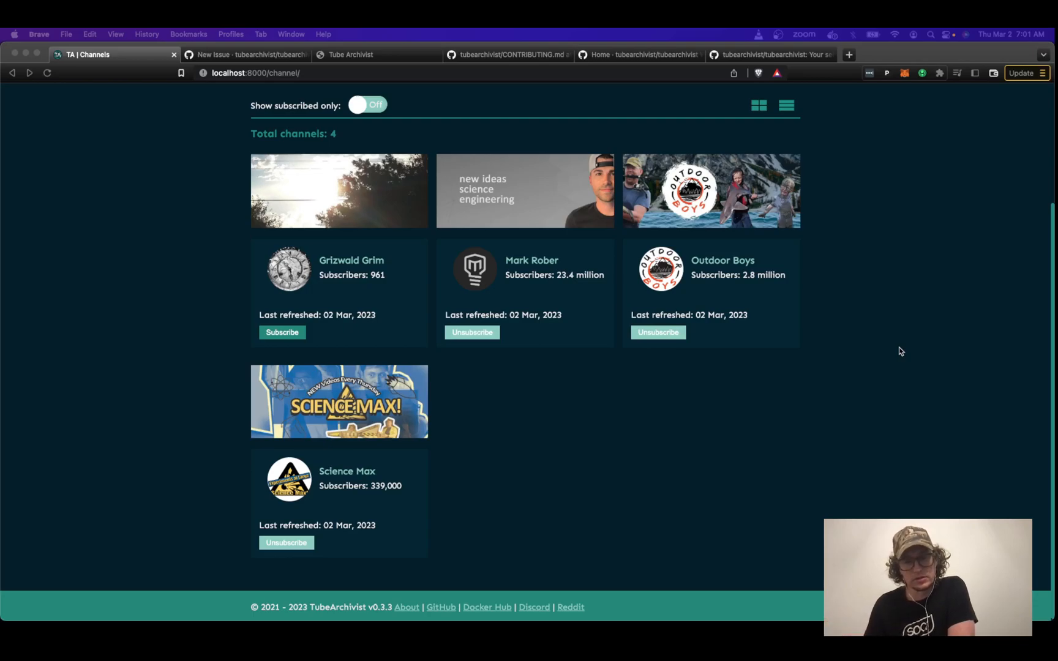
pyautogui.moveTo(890, 342)
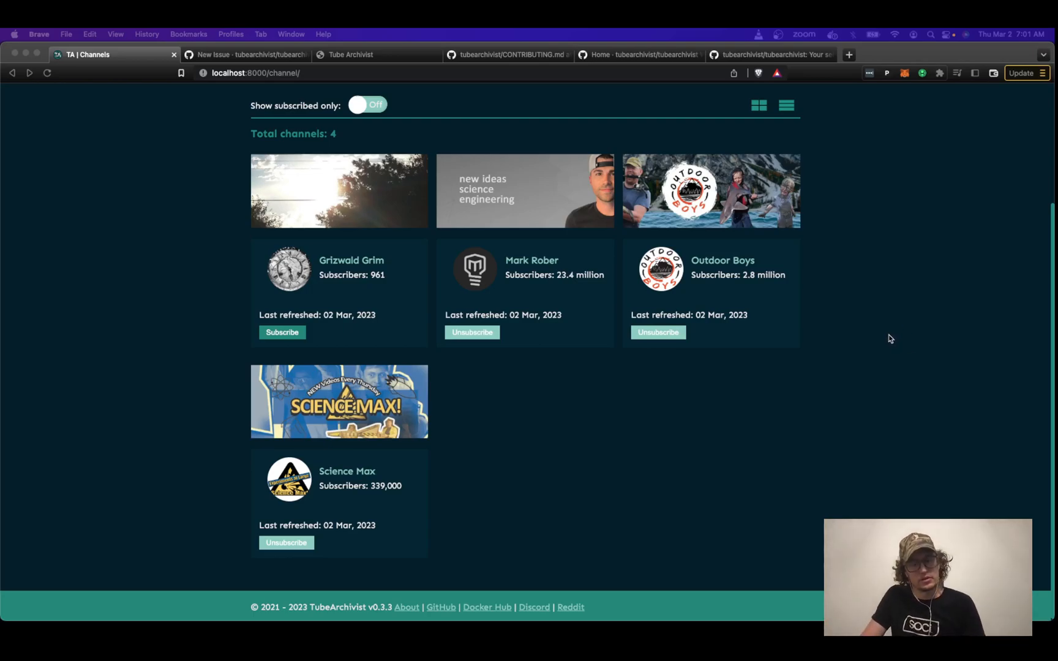
pyautogui.moveTo(878, 340)
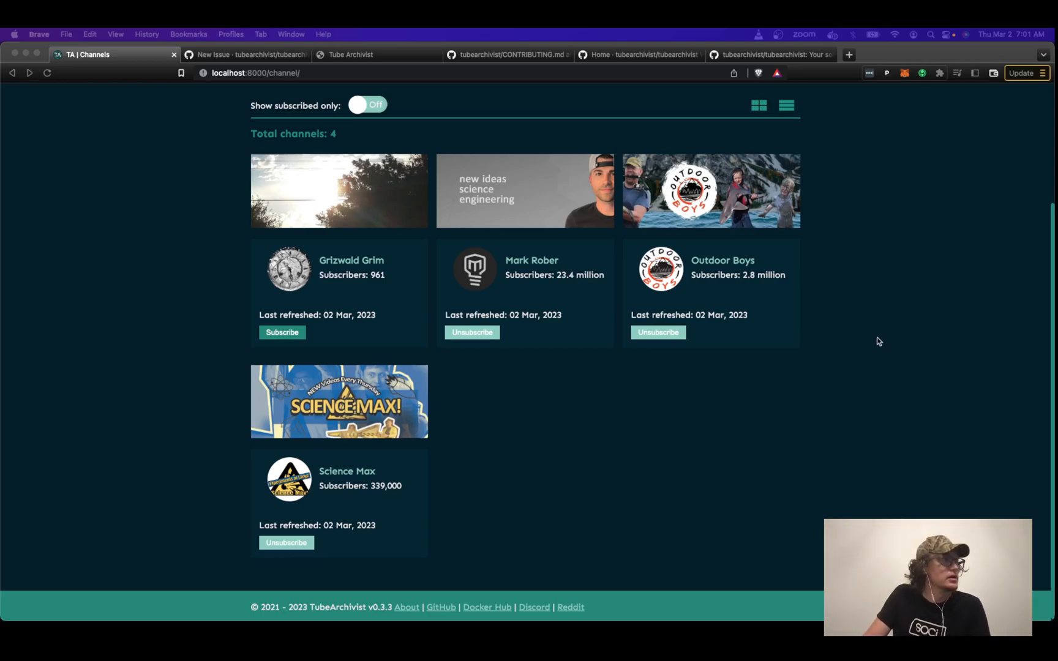
pyautogui.scroll(3)
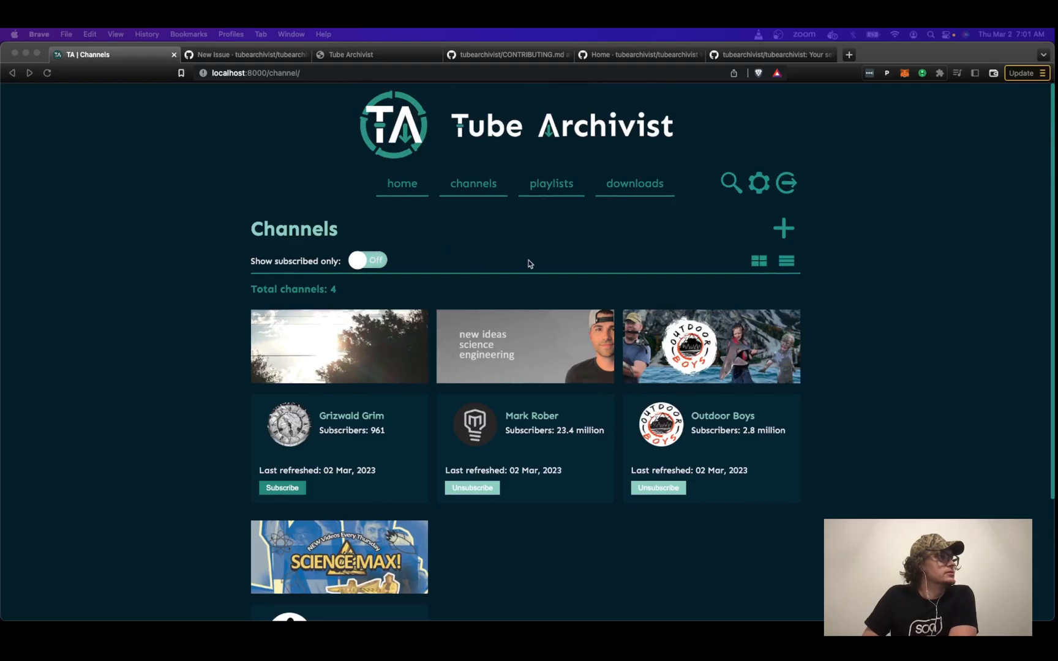
pyautogui.scroll(-3)
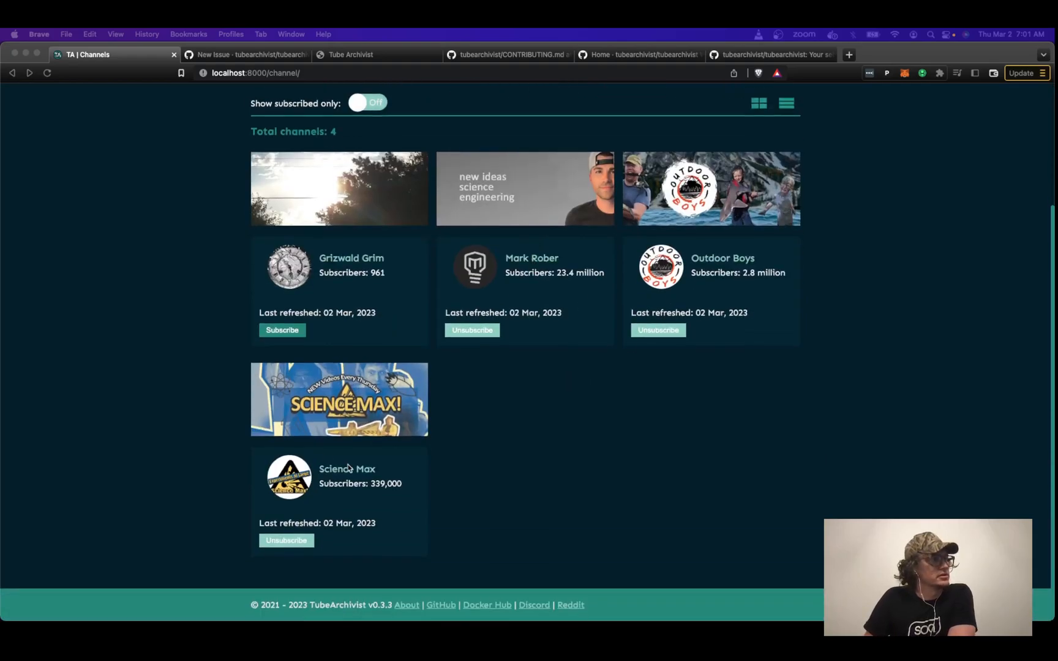
pyautogui.moveTo(579, 252)
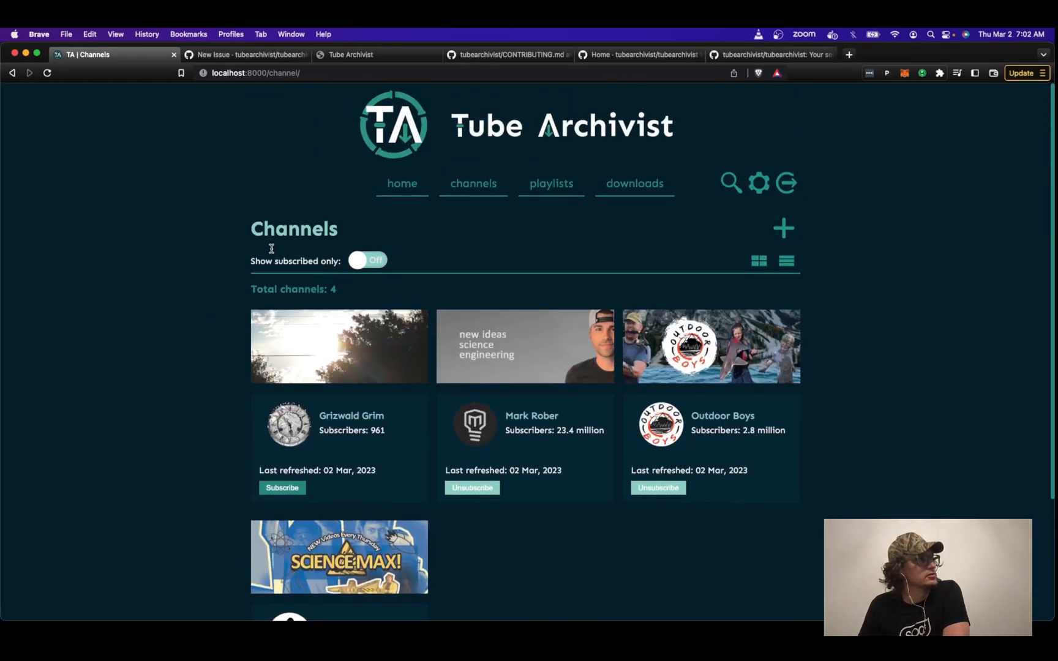
pyautogui.moveTo(473, 183)
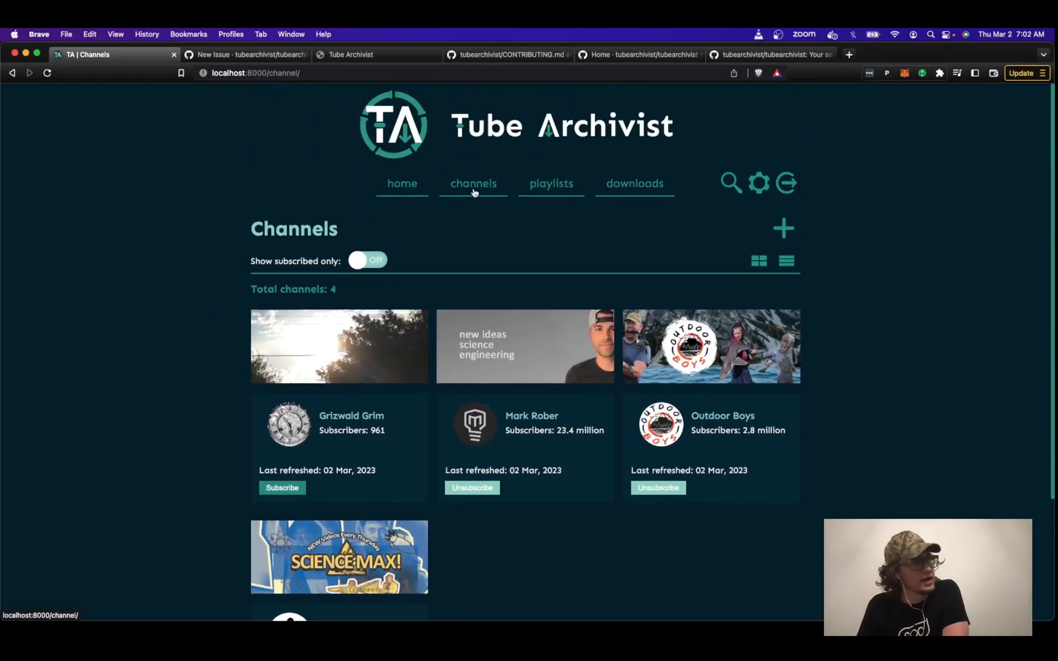
pyautogui.click(551, 183)
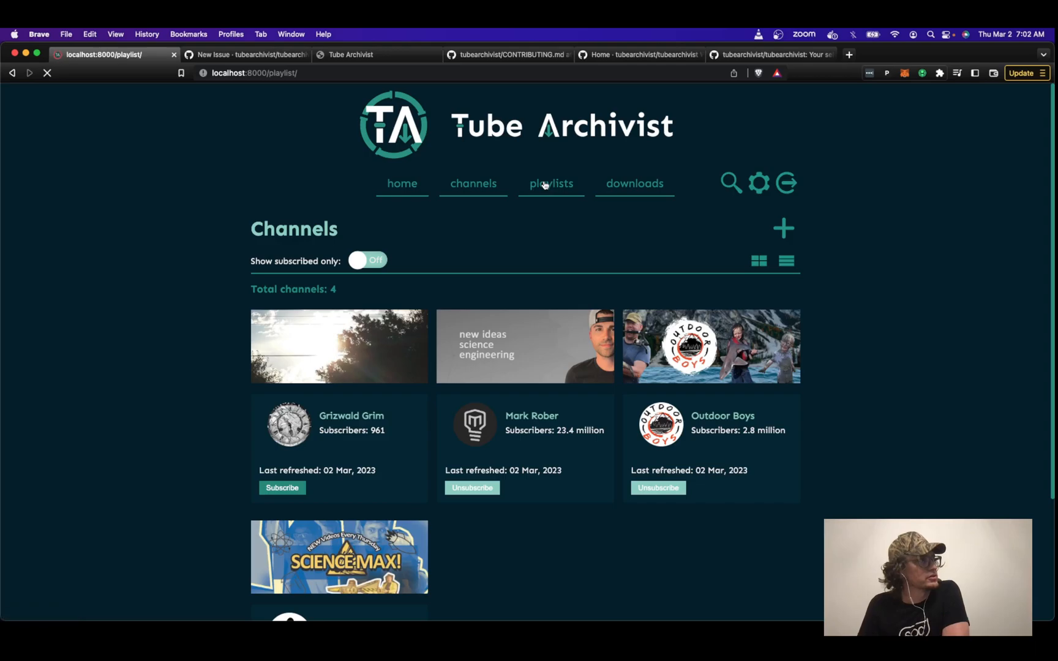
pyautogui.click(551, 183)
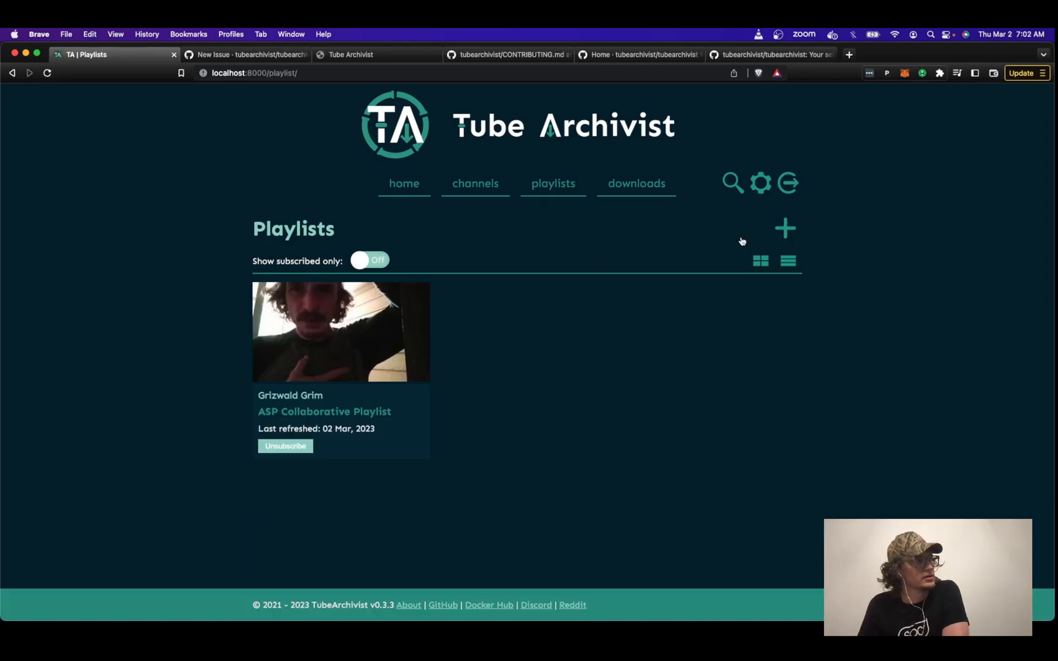
pyautogui.moveTo(293, 420)
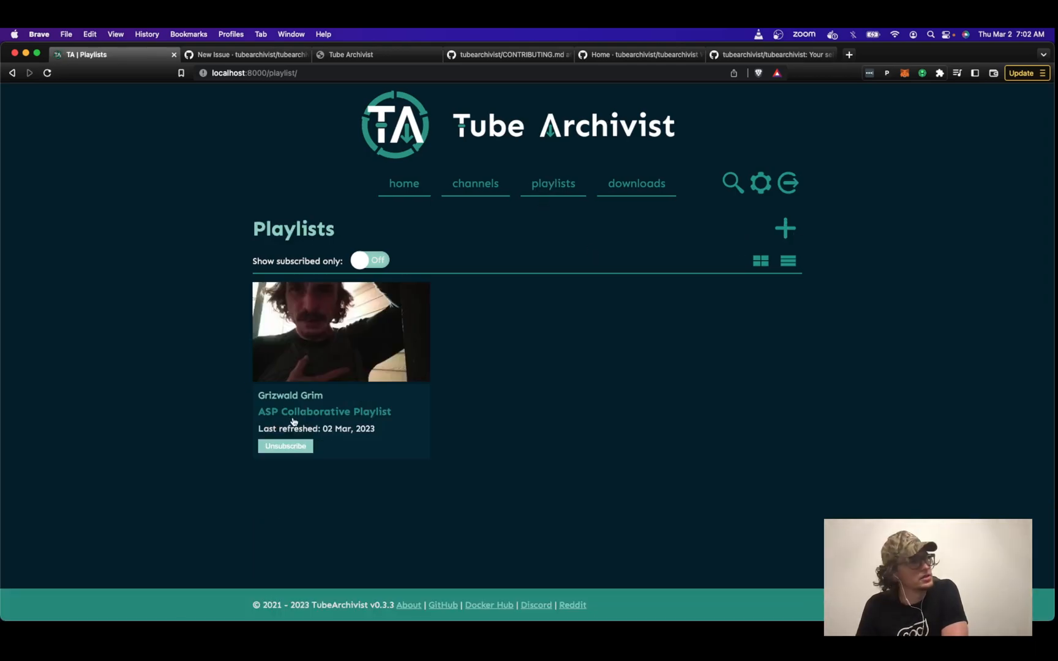
pyautogui.moveTo(475, 183)
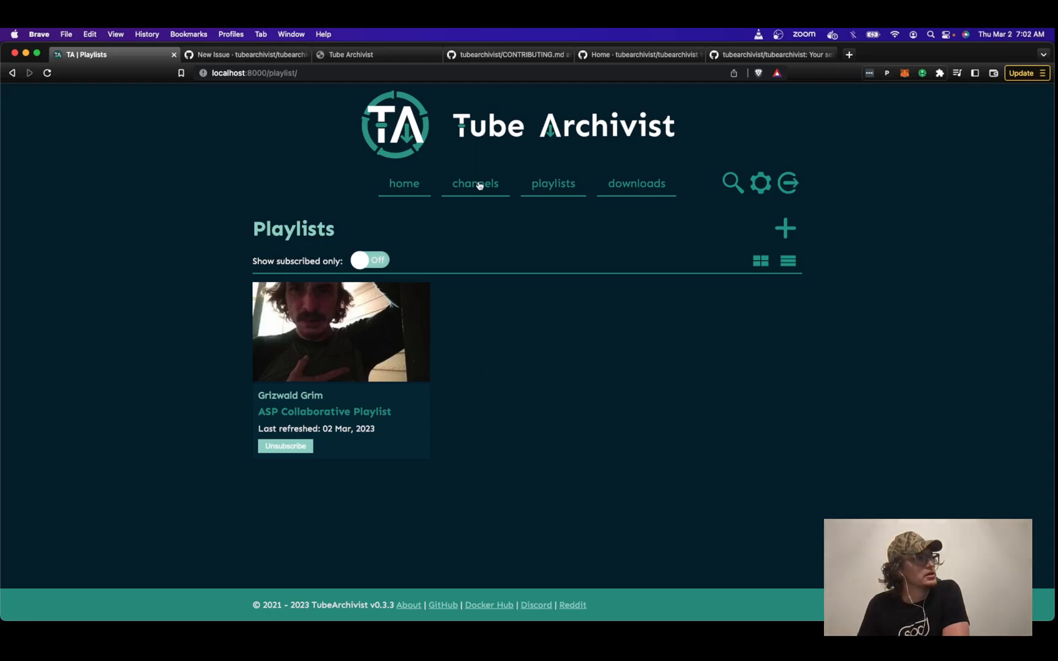
pyautogui.click(474, 182)
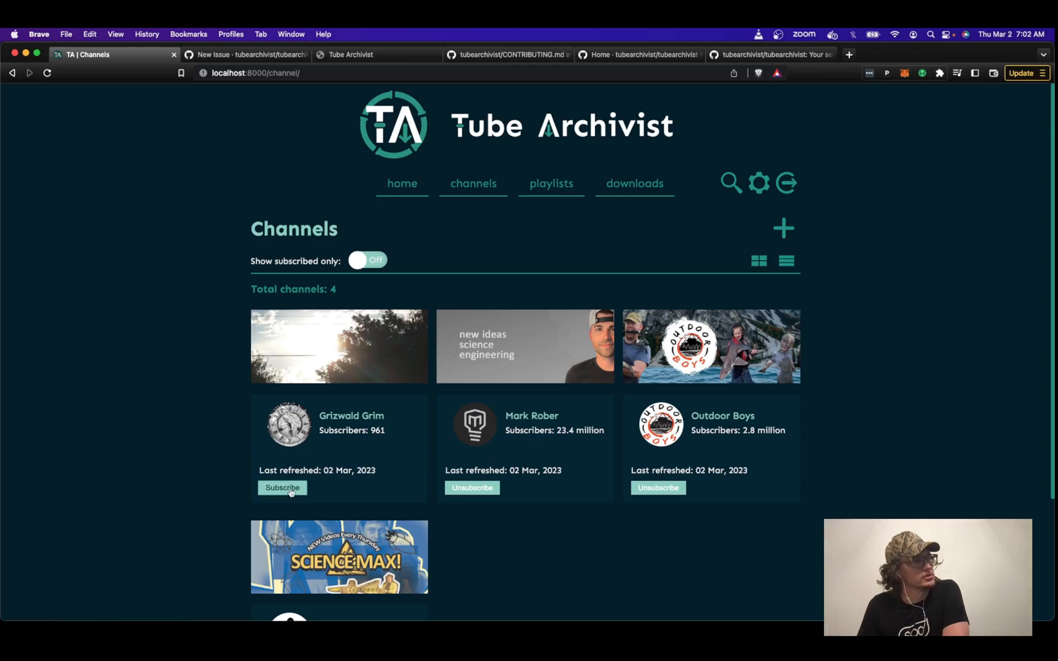
pyautogui.click(551, 182)
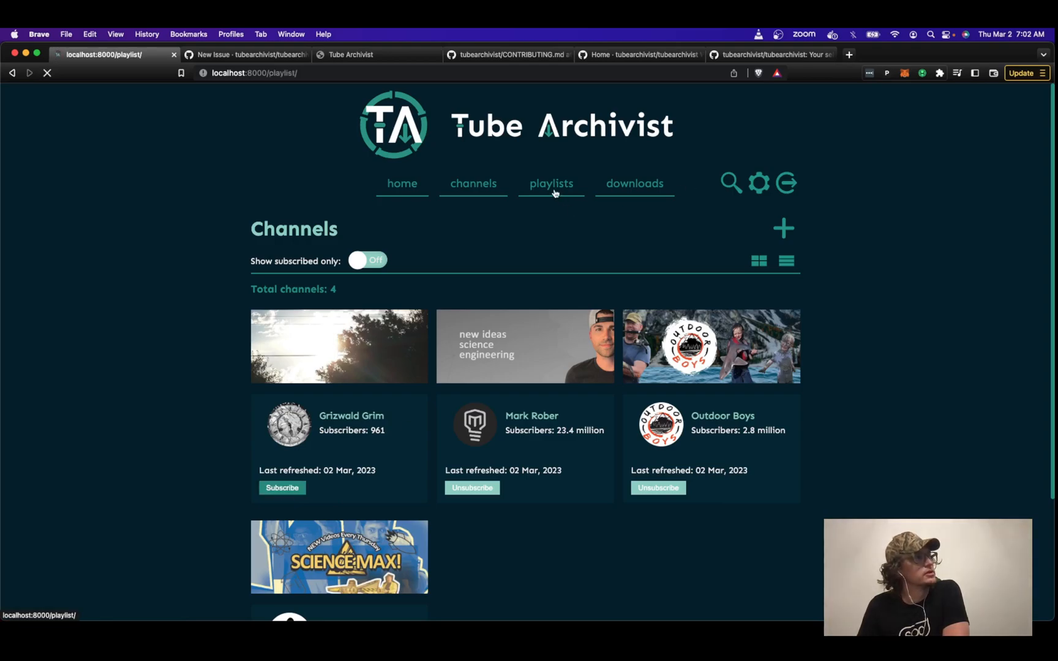
# - Bring up the Downloads page showing the queue of 206 videos
pyautogui.click(551, 182)
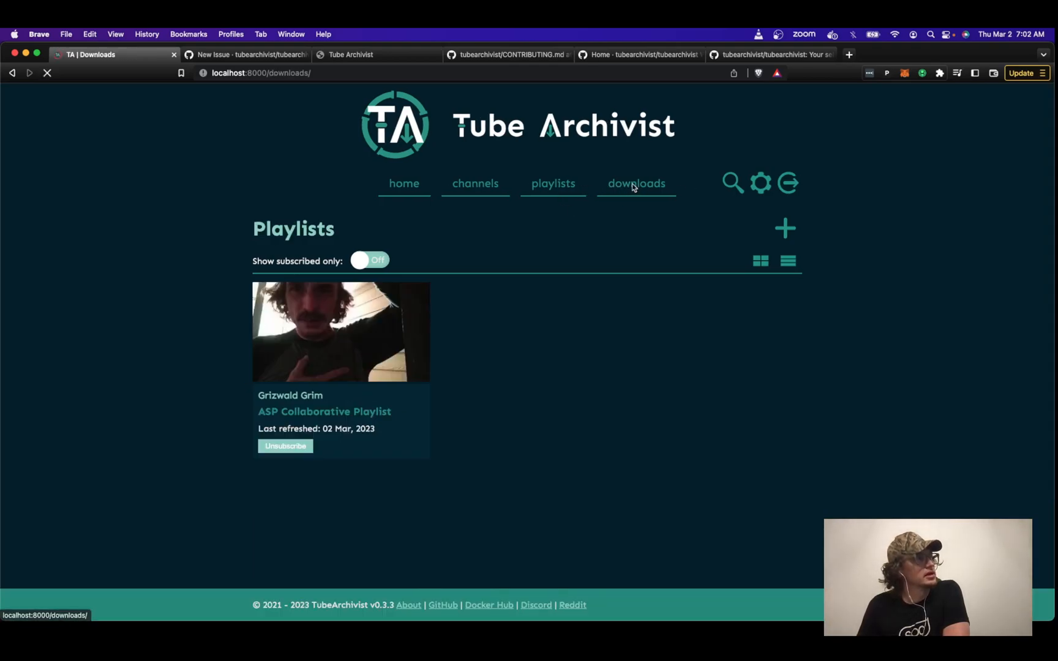
pyautogui.click(634, 183)
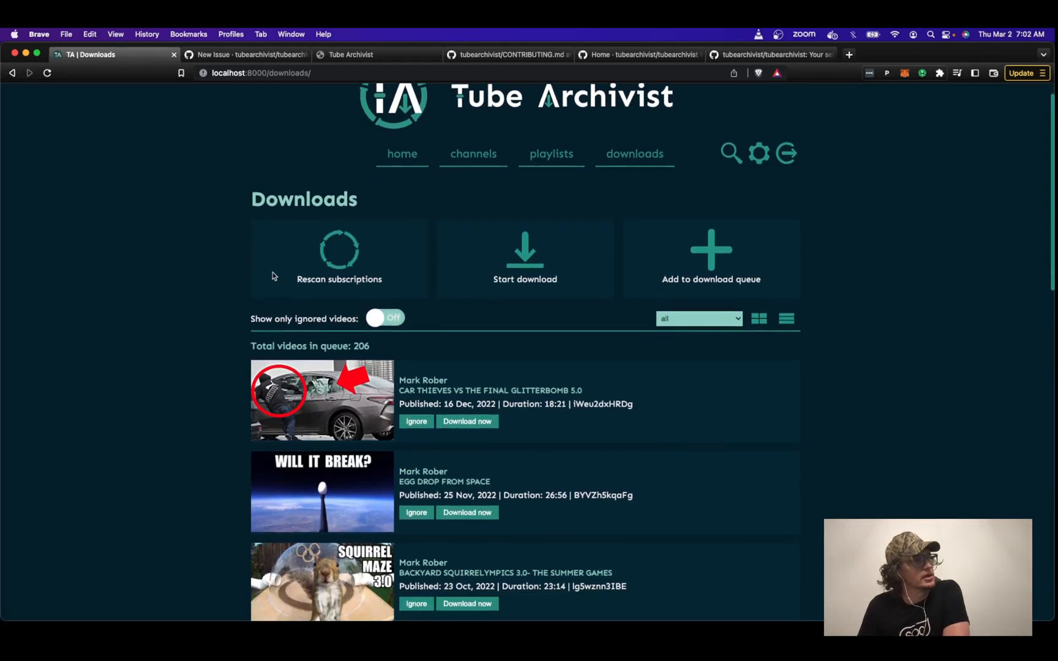
# - Review the download queue and its filter options, then return to the channels list
pyautogui.scroll(-3)
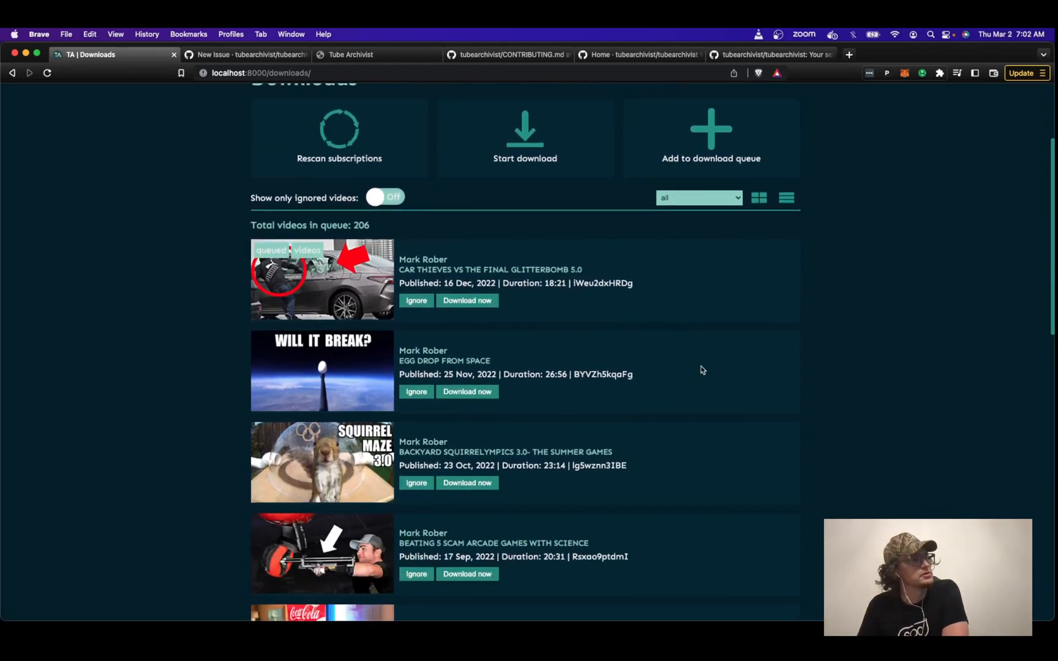
pyautogui.click(698, 197)
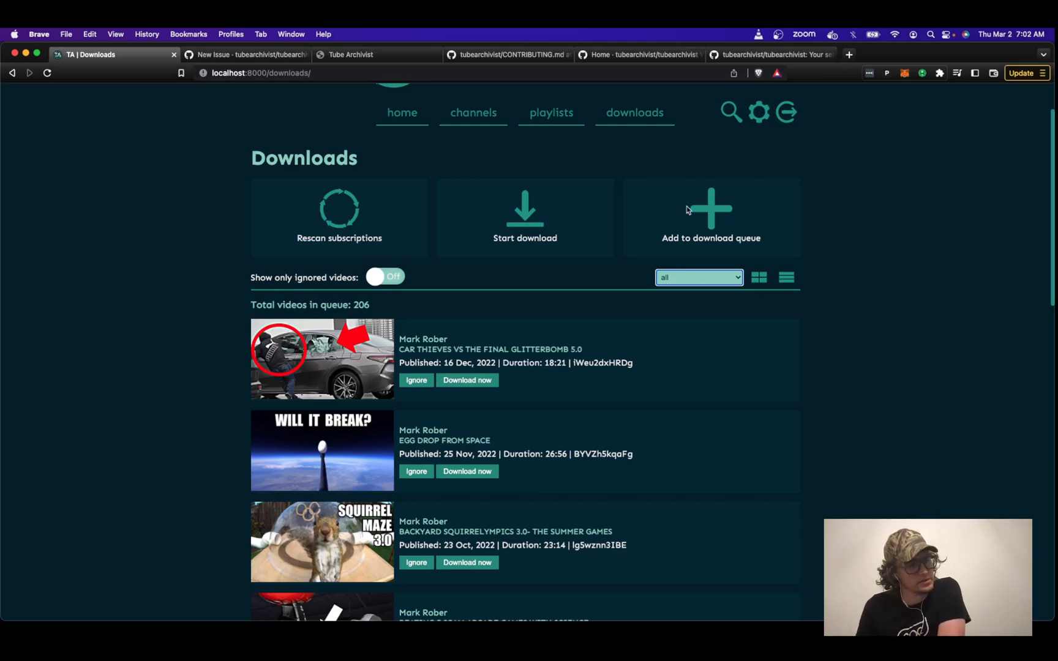
pyautogui.moveTo(472, 113)
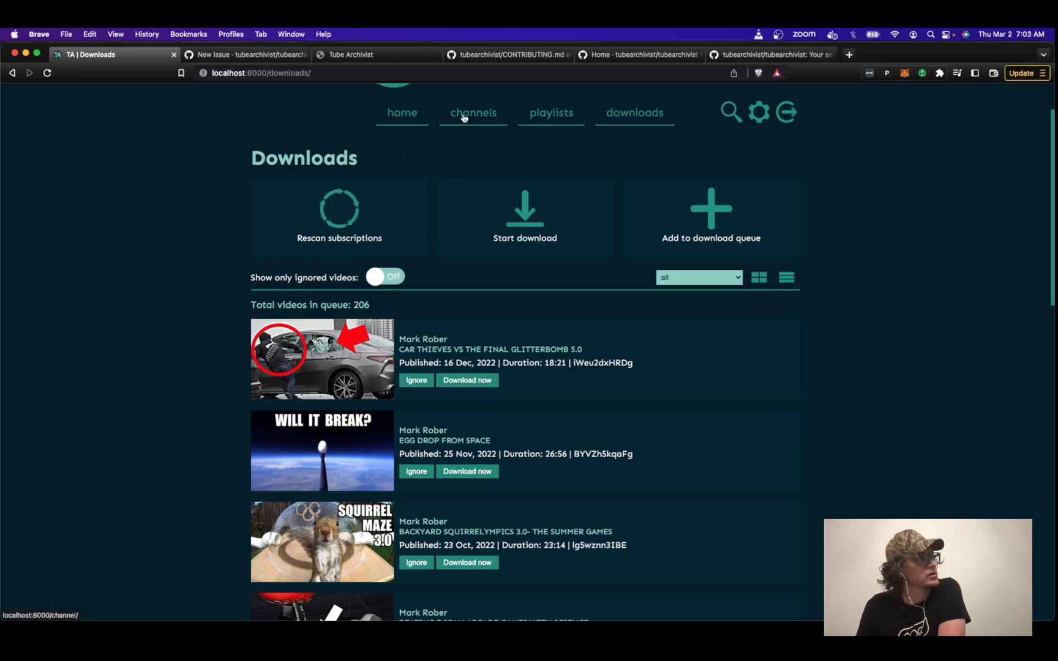
pyautogui.click(472, 112)
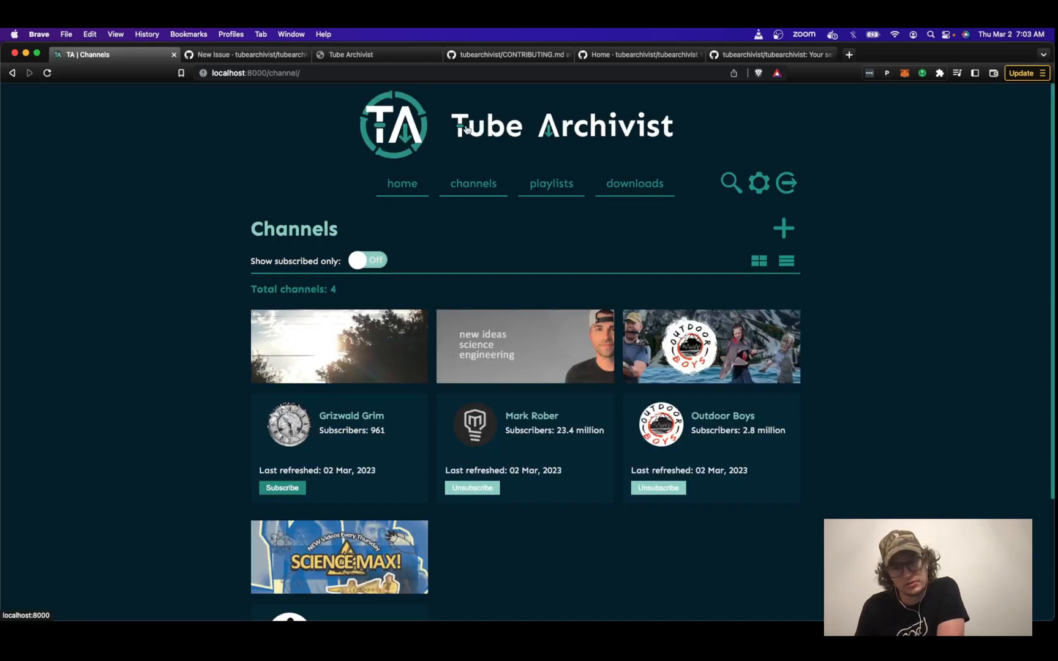
pyautogui.moveTo(434, 242)
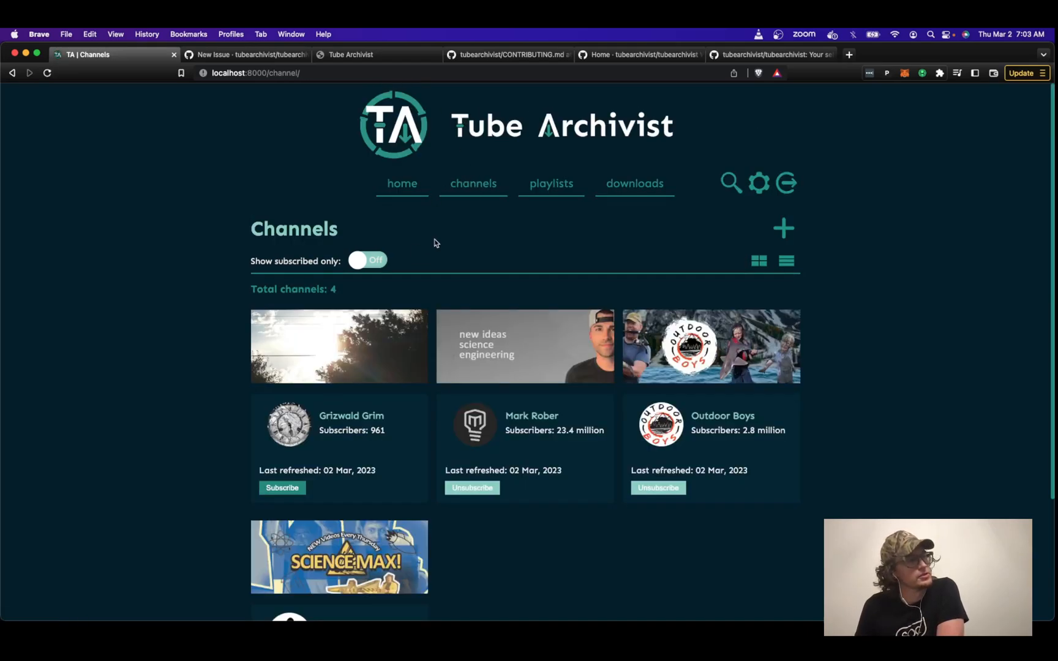
pyautogui.moveTo(372, 341)
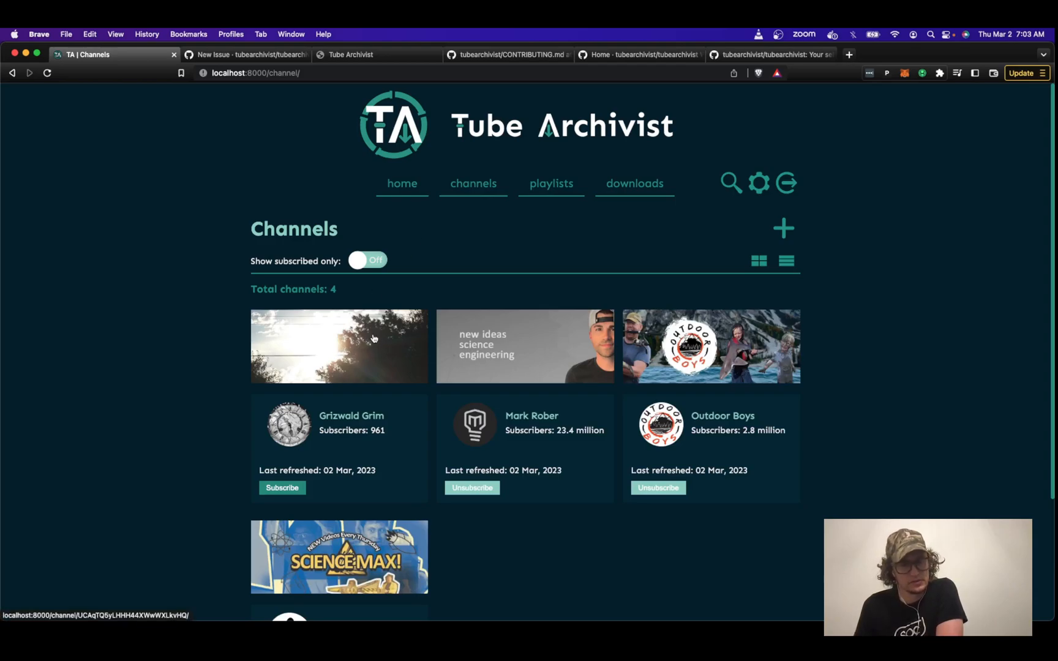
pyautogui.moveTo(575, 349)
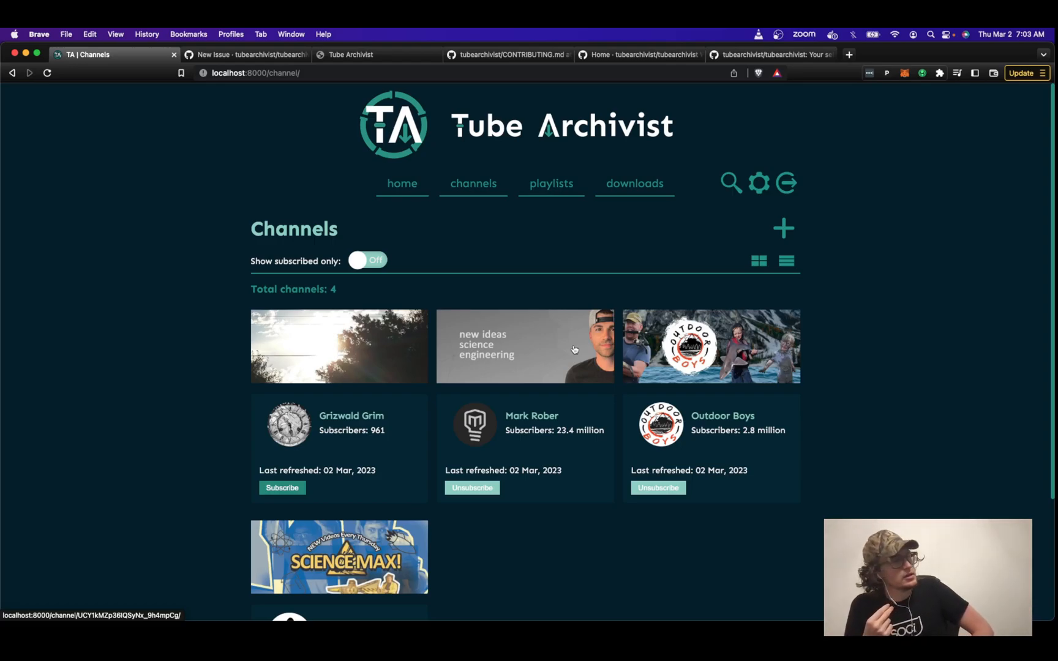
# - Switch from the Channels page to the tubearchivist README on GitHub
pyautogui.click(638, 55)
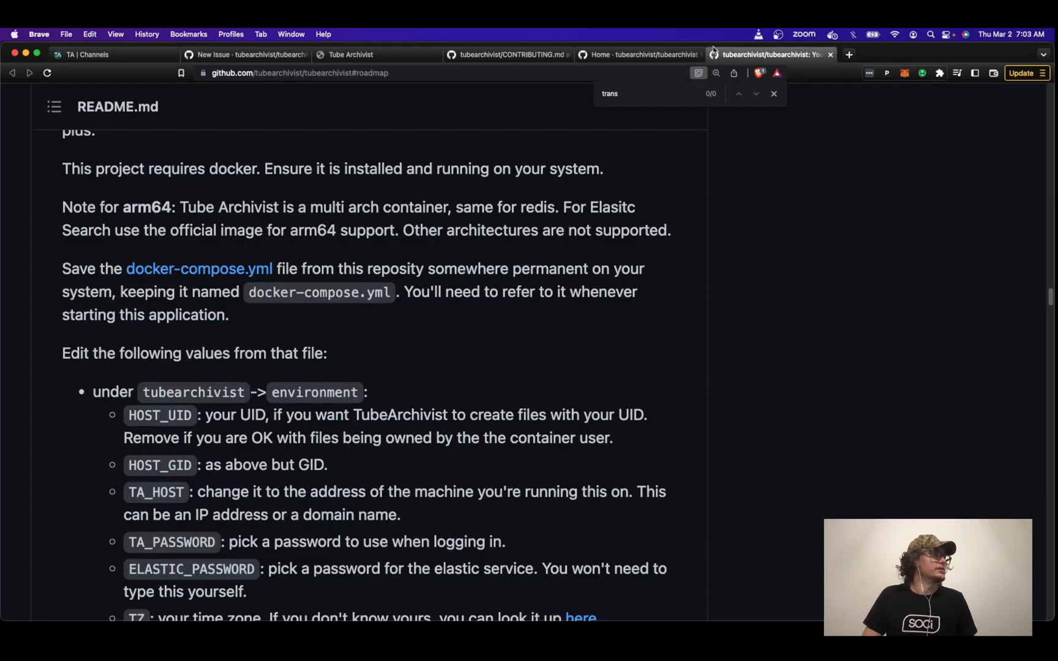
pyautogui.click(242, 54)
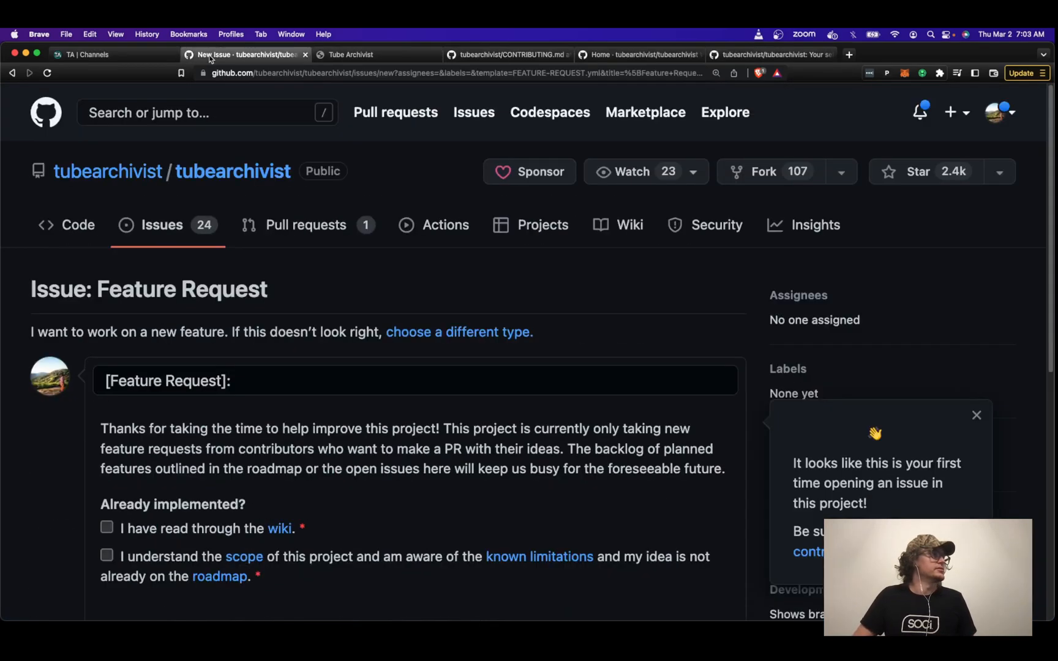
pyautogui.click(351, 53)
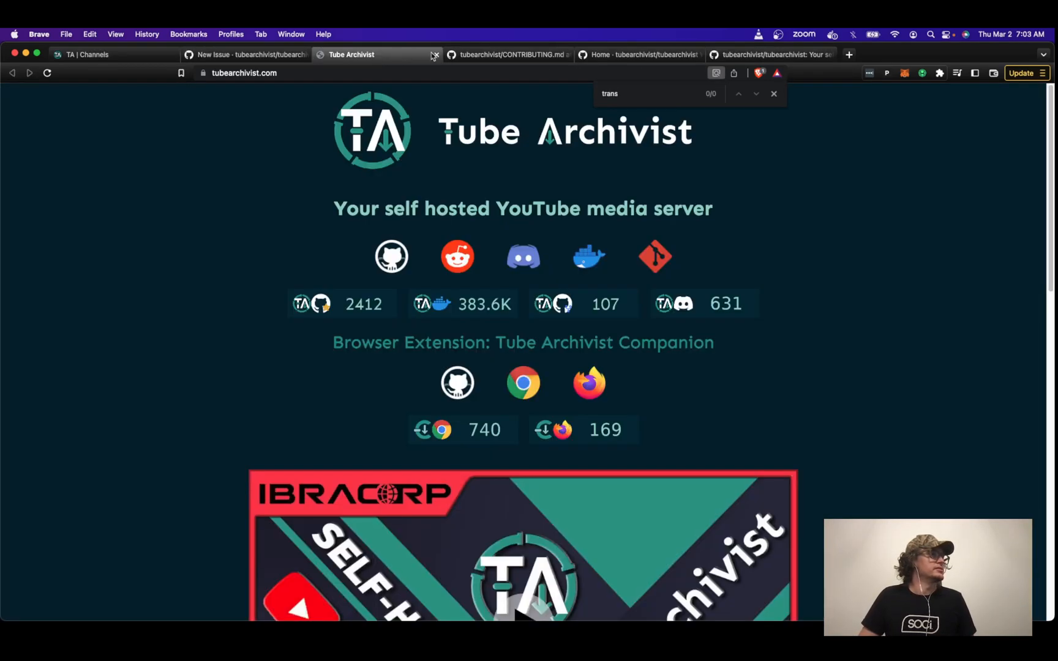
pyautogui.click(639, 55)
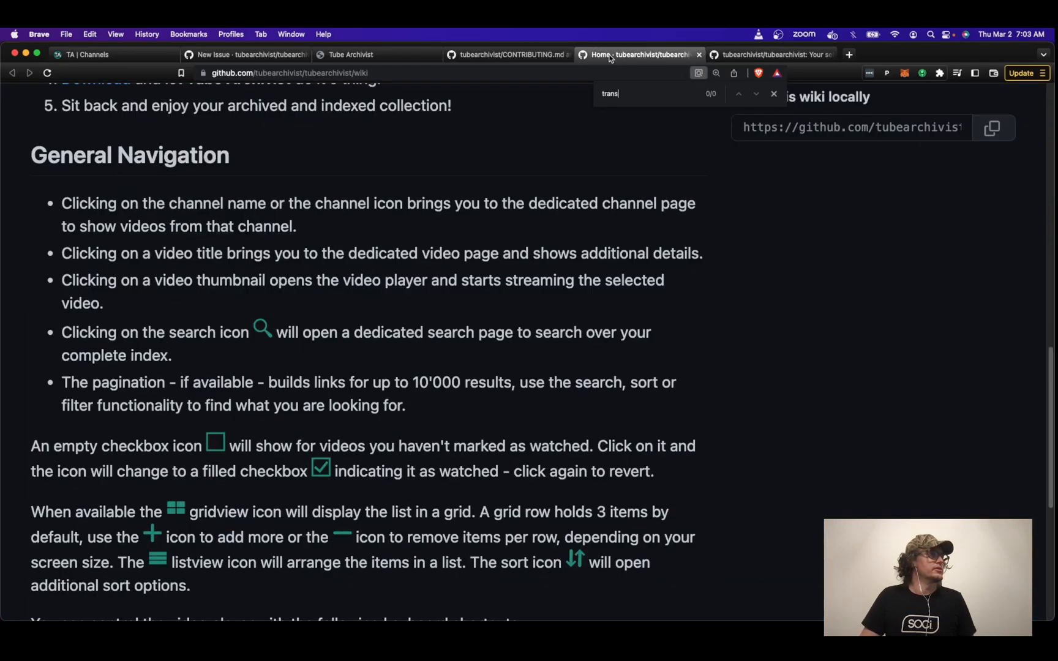
pyautogui.moveTo(640, 144)
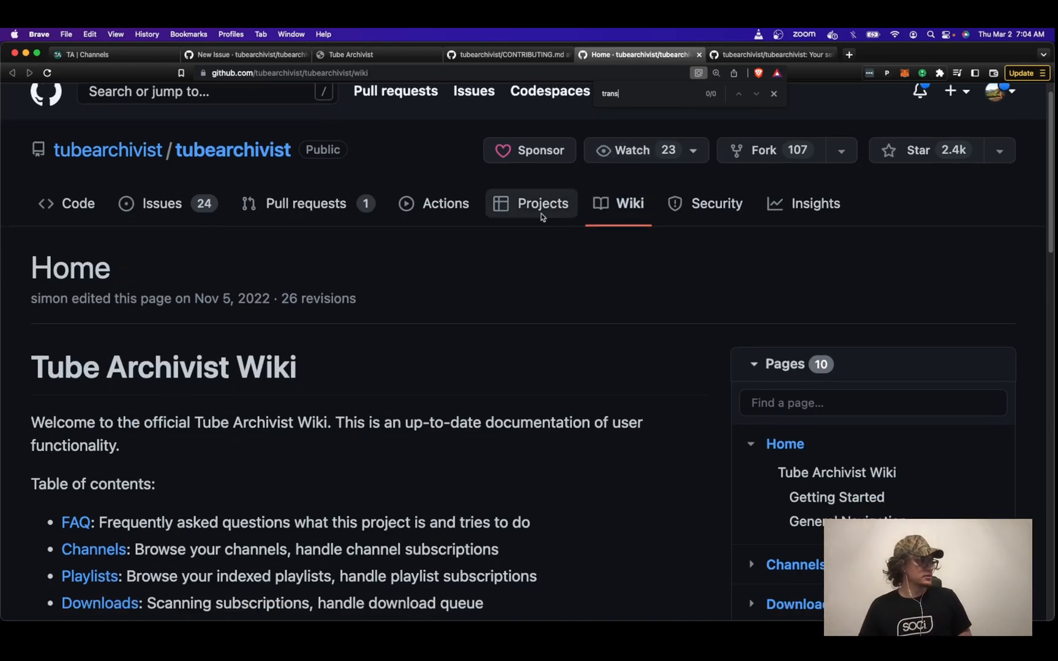
pyautogui.scroll(-3)
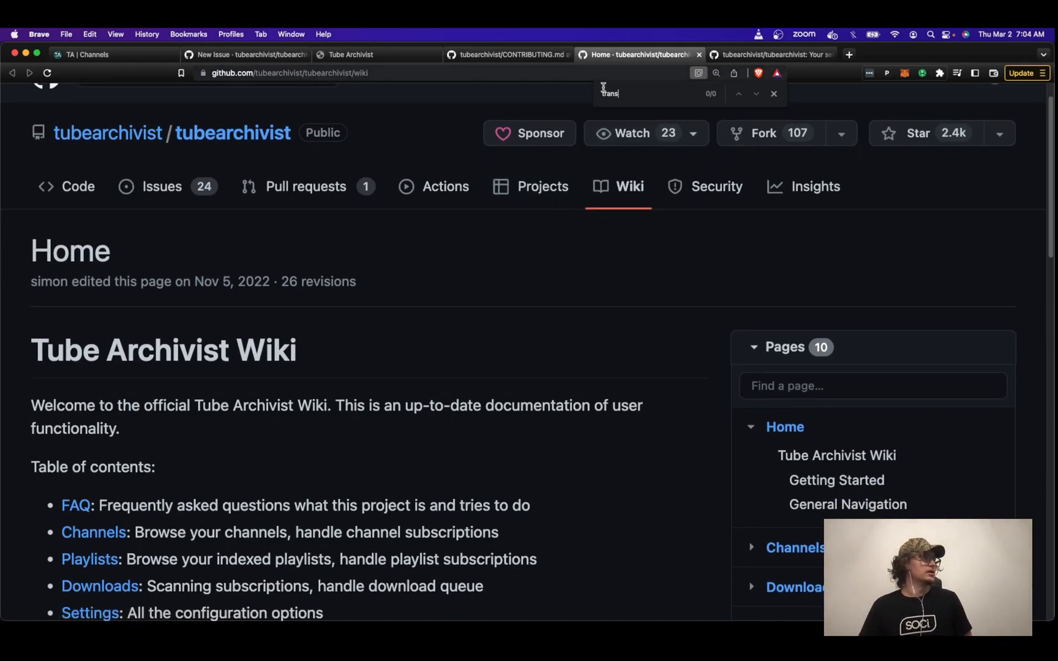
pyautogui.click(769, 55)
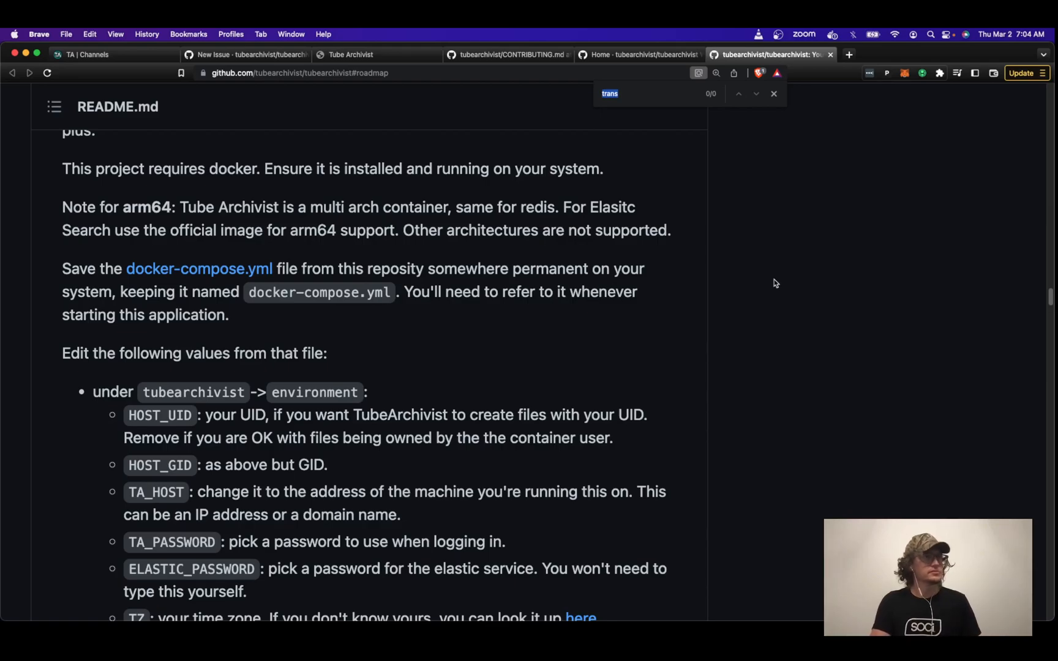
# - Search the README for 'comment', review the roadmap, then show the Tube Archivist website
pyautogui.write('comment')
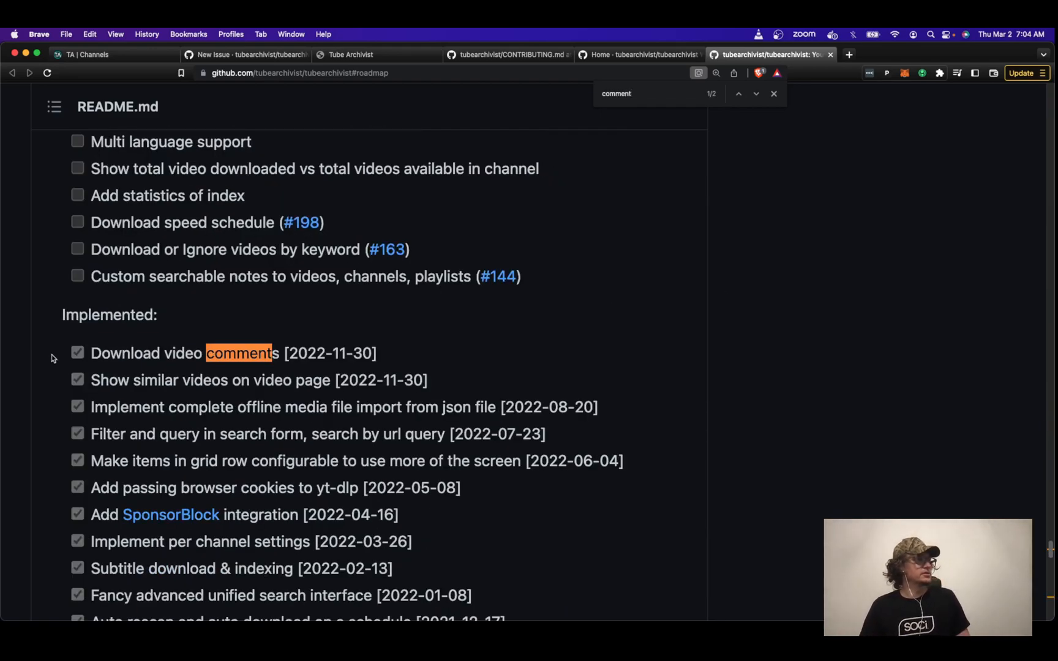
pyautogui.moveTo(182, 373)
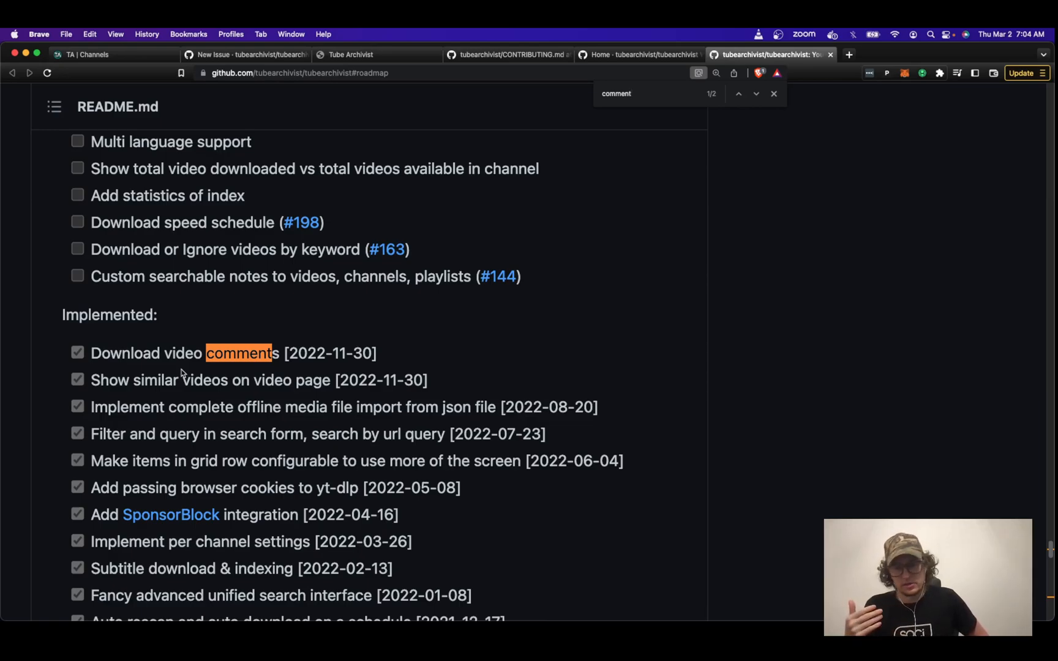
pyautogui.moveTo(202, 370)
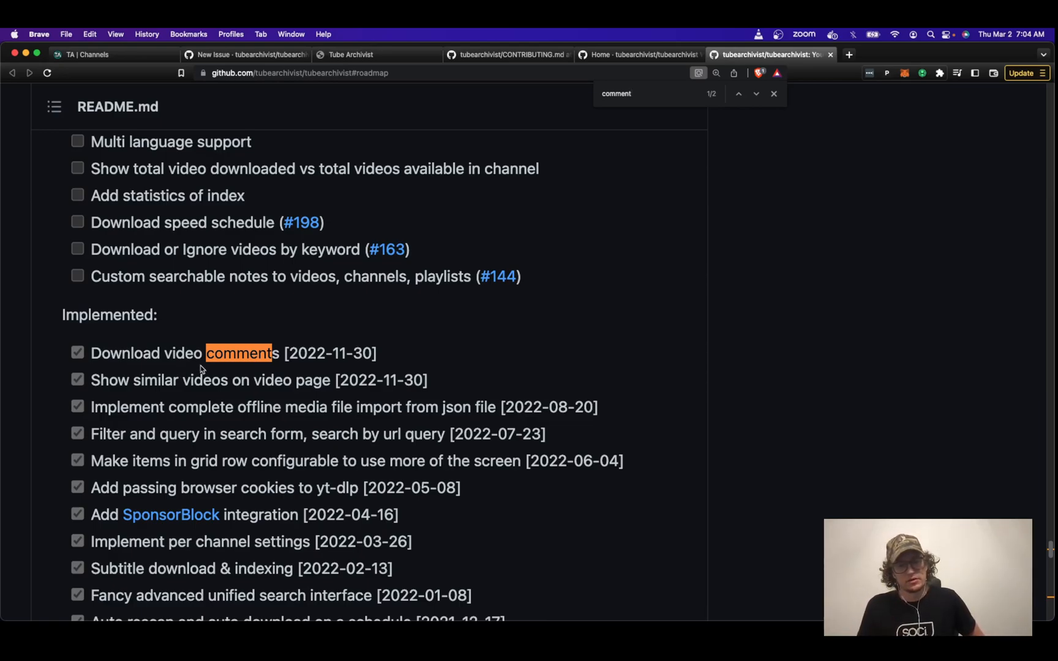
pyautogui.scroll(3)
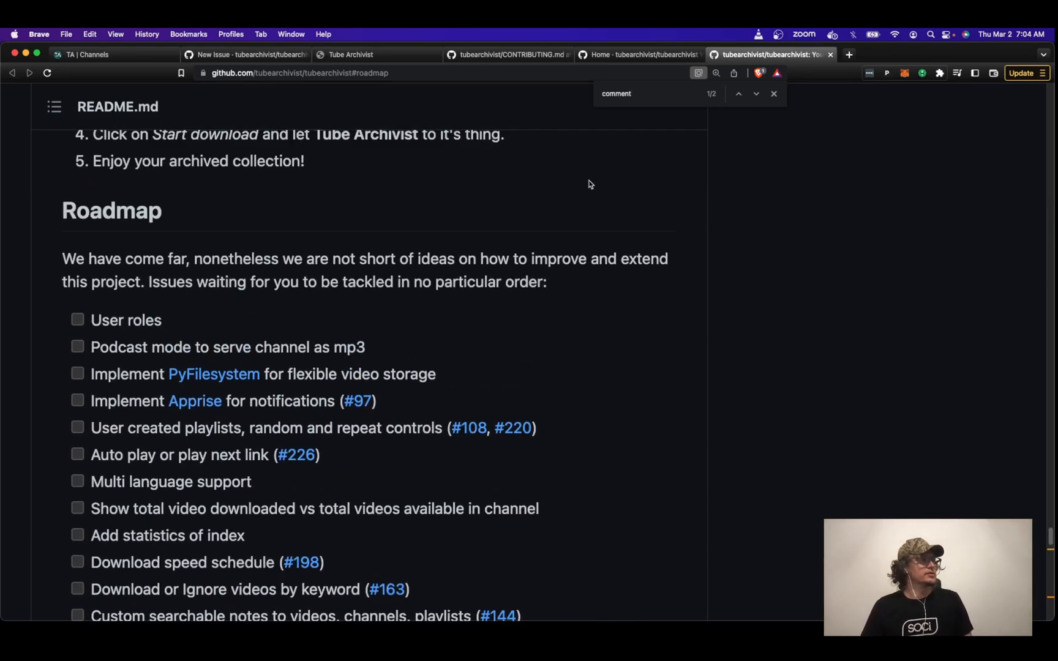
pyautogui.moveTo(592, 214)
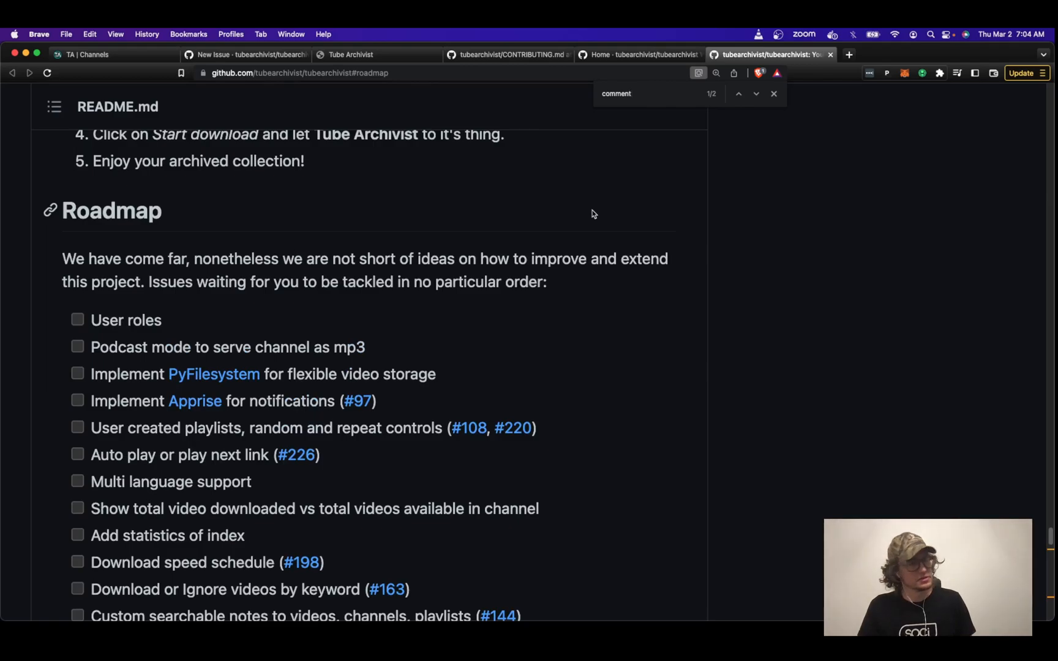
pyautogui.moveTo(589, 230)
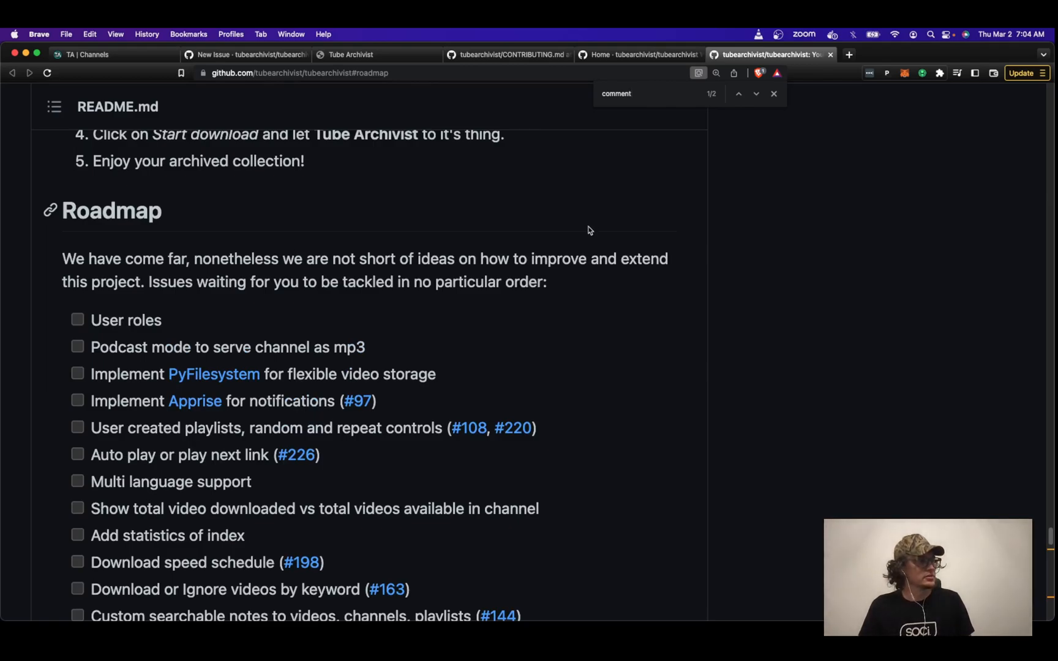
pyautogui.scroll(-3)
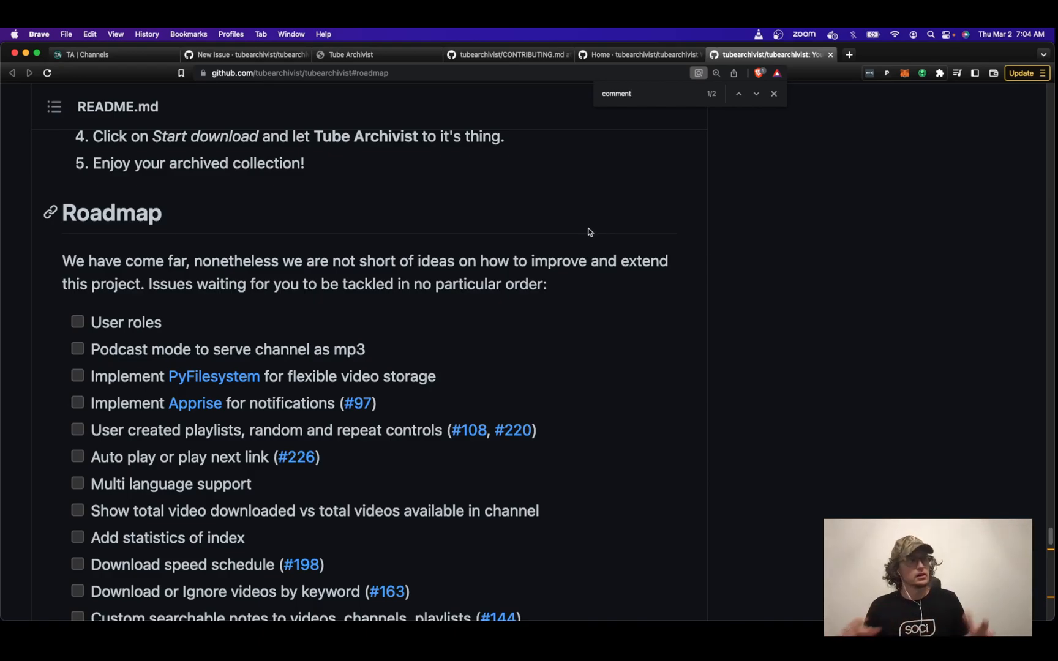
pyautogui.click(350, 55)
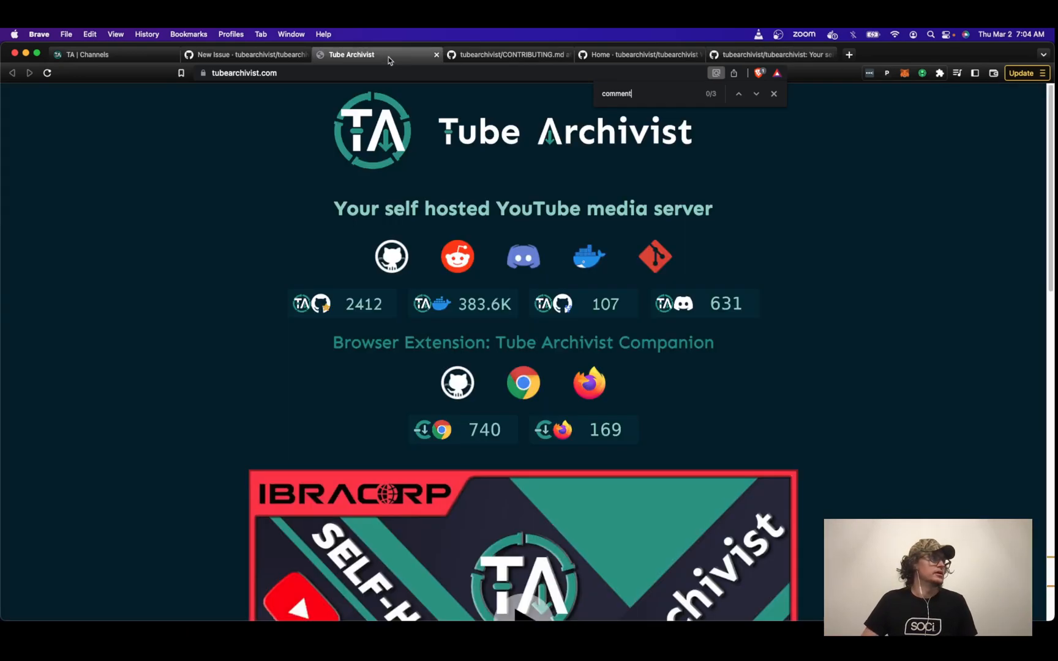
# - Review the feature request issue form, ticking then unticking the wiki acknowledgement
pyautogui.click(242, 55)
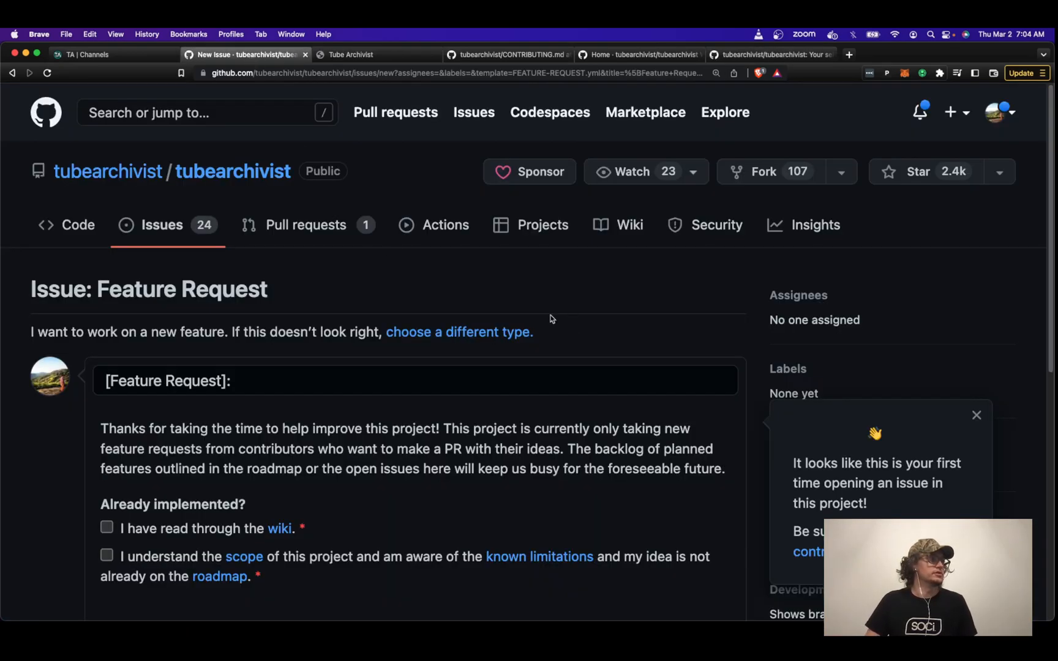
pyautogui.scroll(-3)
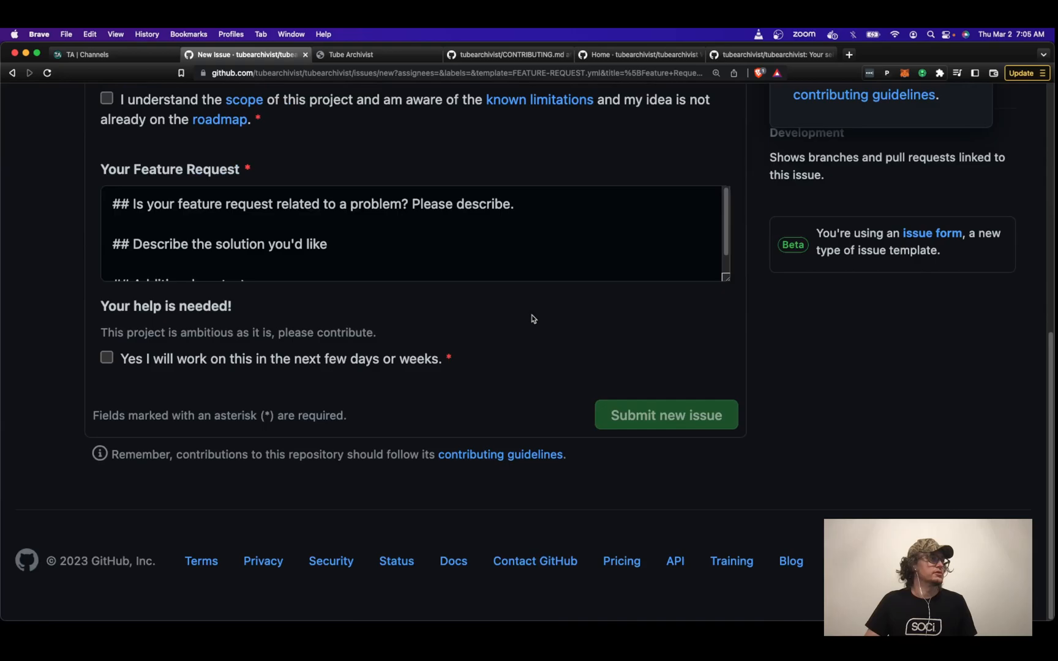
pyautogui.click(106, 267)
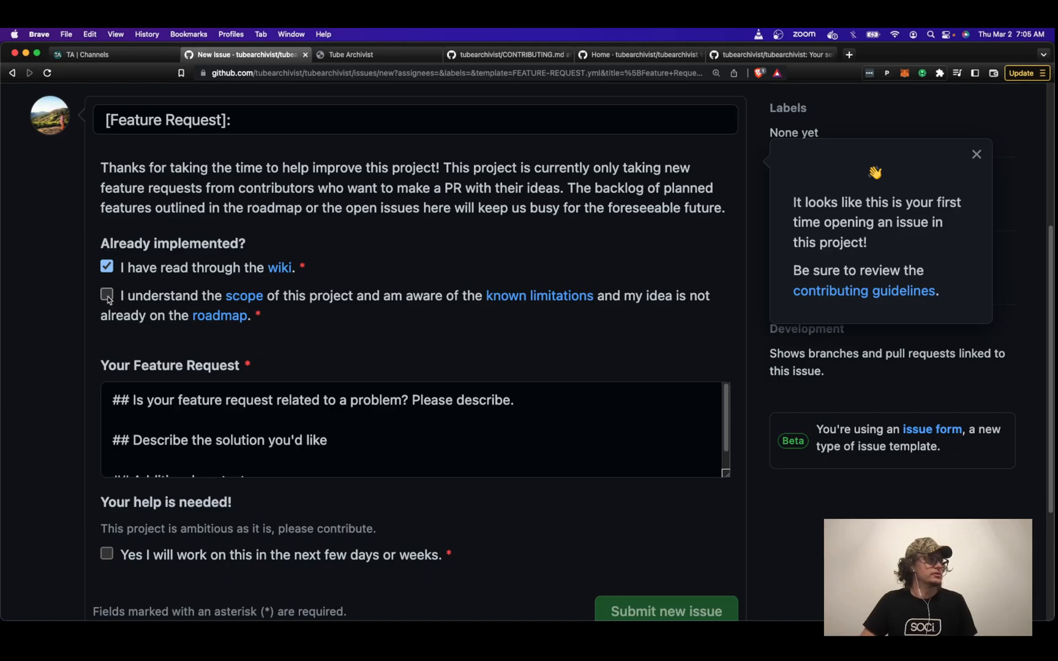
pyautogui.moveTo(539, 295)
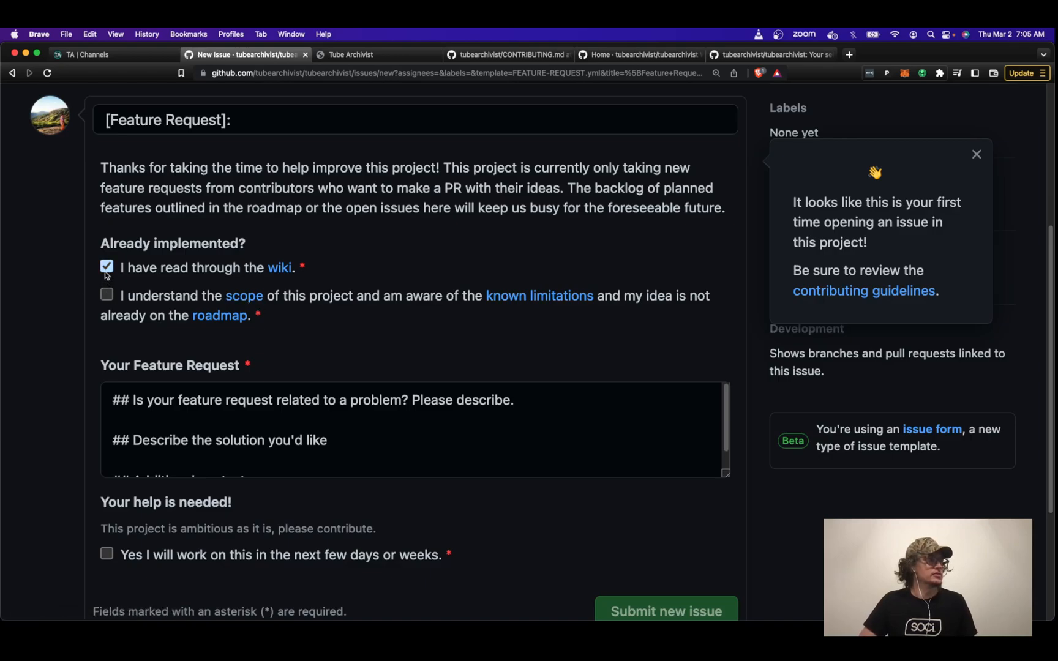
pyautogui.click(106, 267)
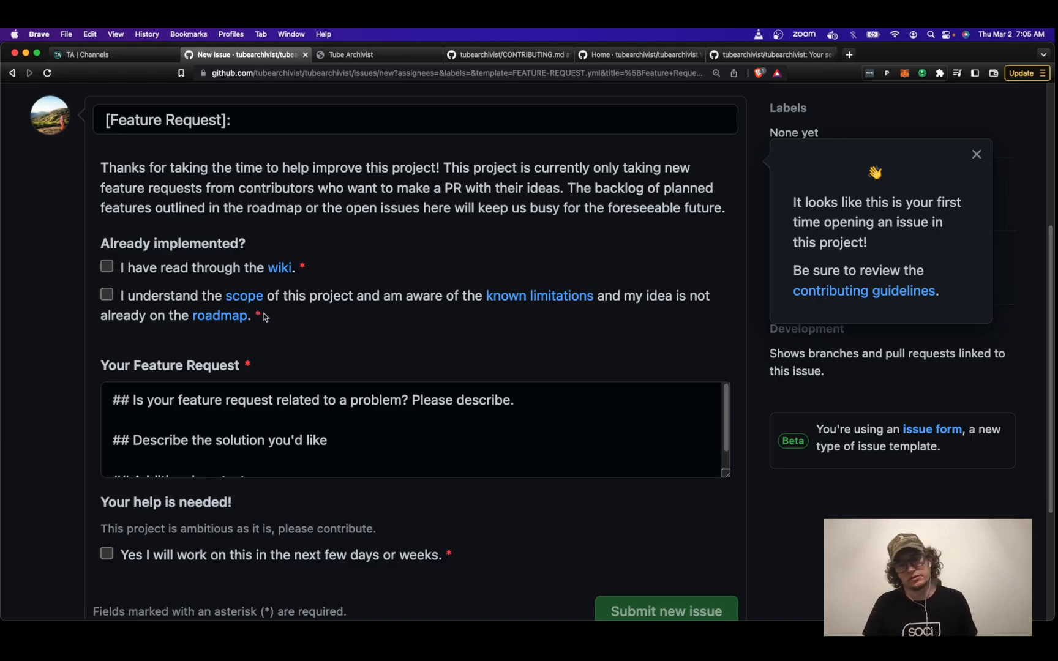